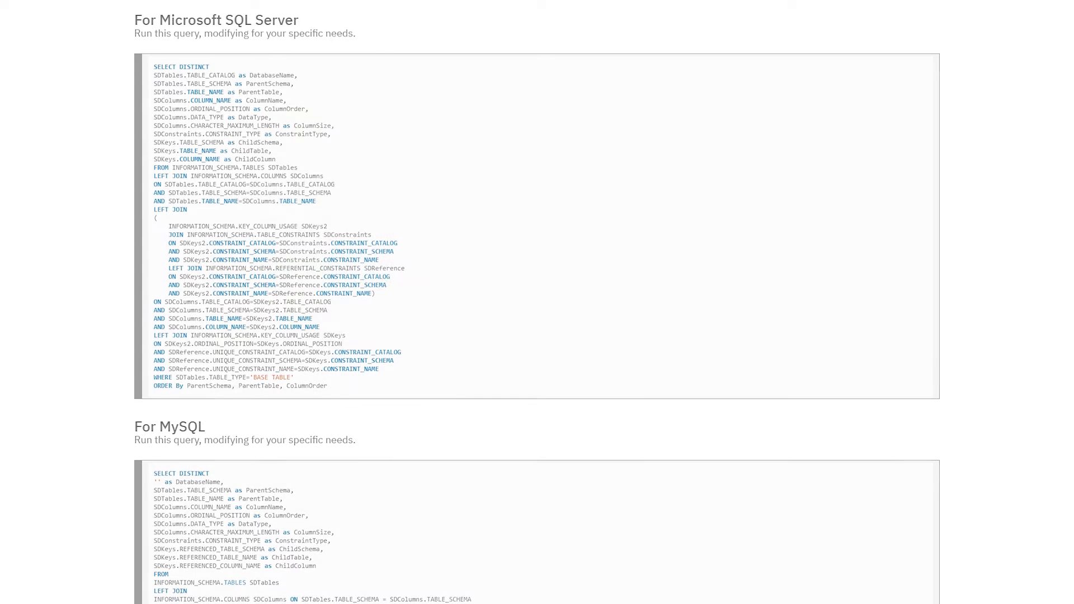
- Start the ERD Diagram data visualizer from the blueprints and visualizers panel
scroll("down", 3)
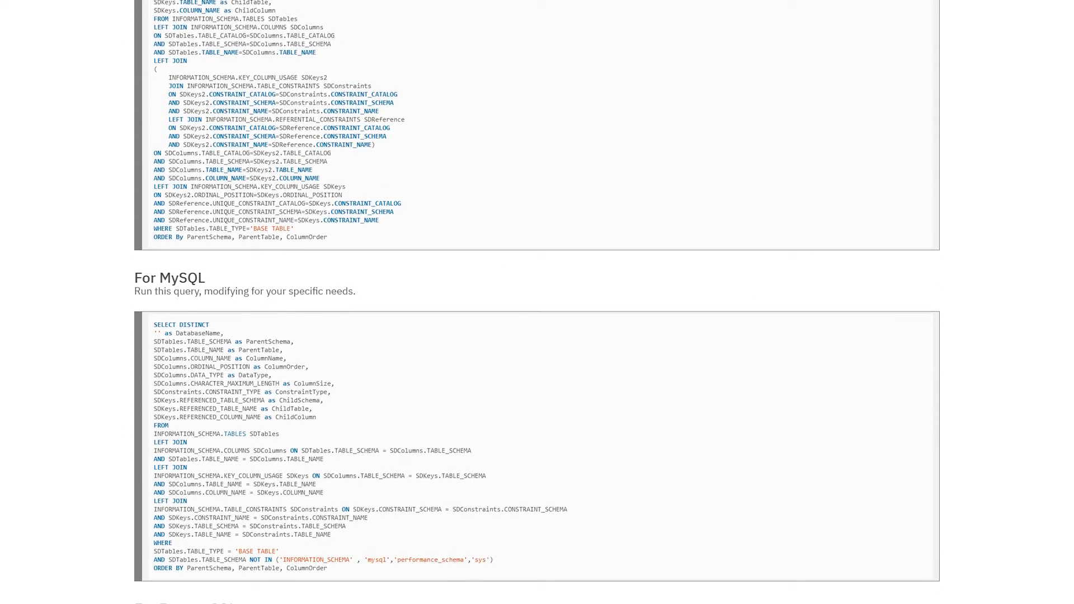
scroll("down", 3)
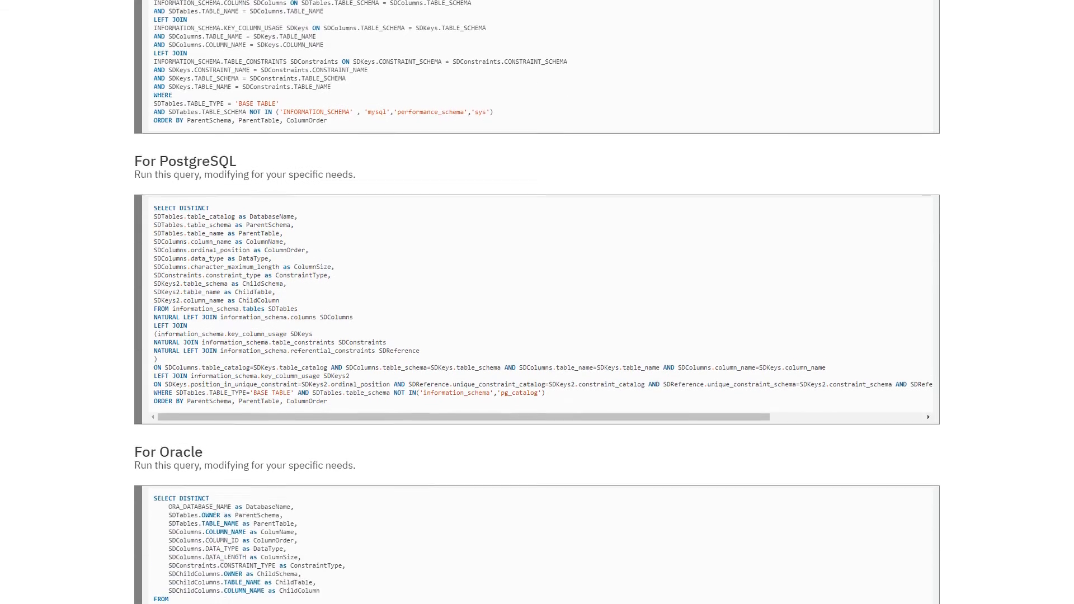
scroll("down", 3)
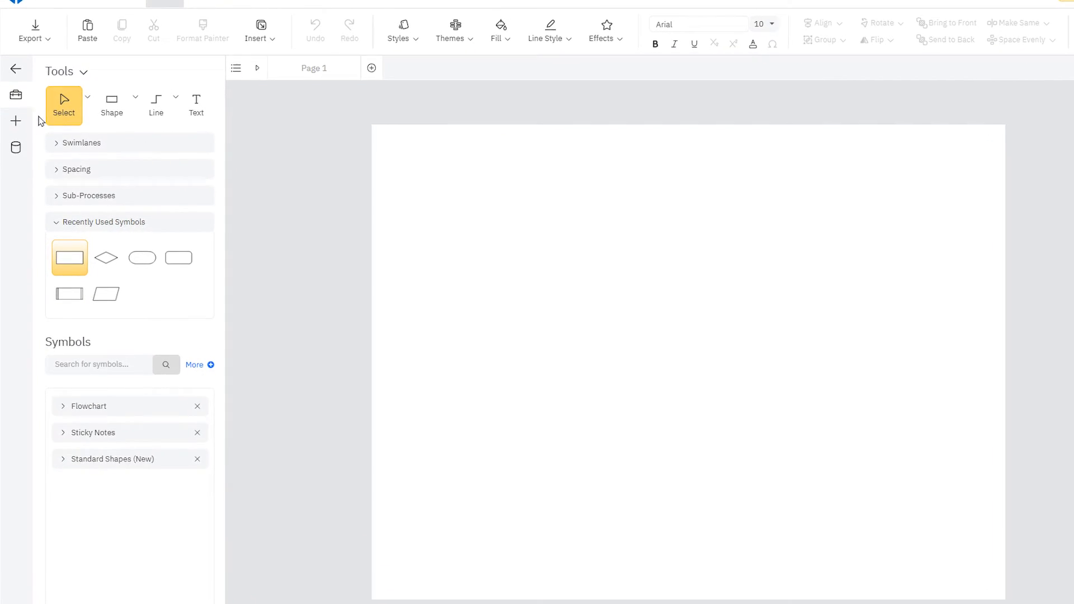
left_click(15, 119)
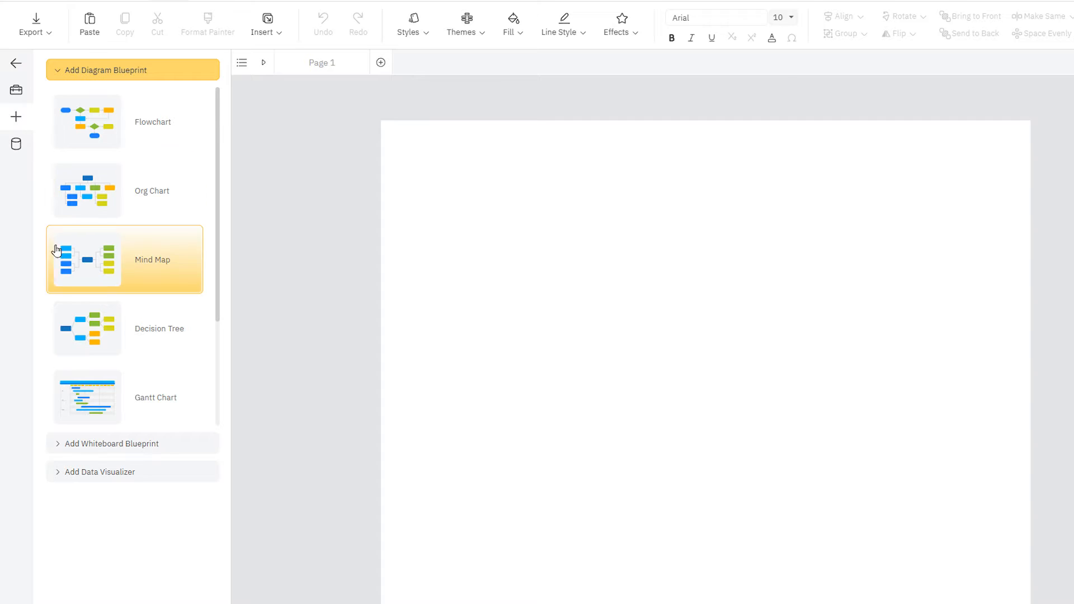
mouse_move(54, 478)
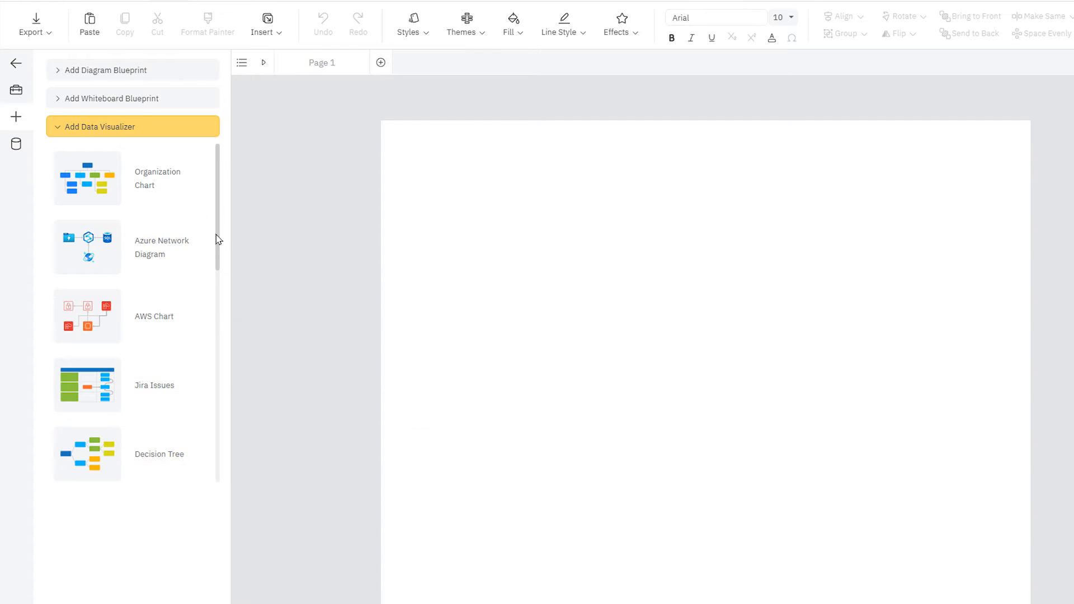
scroll("down", 3)
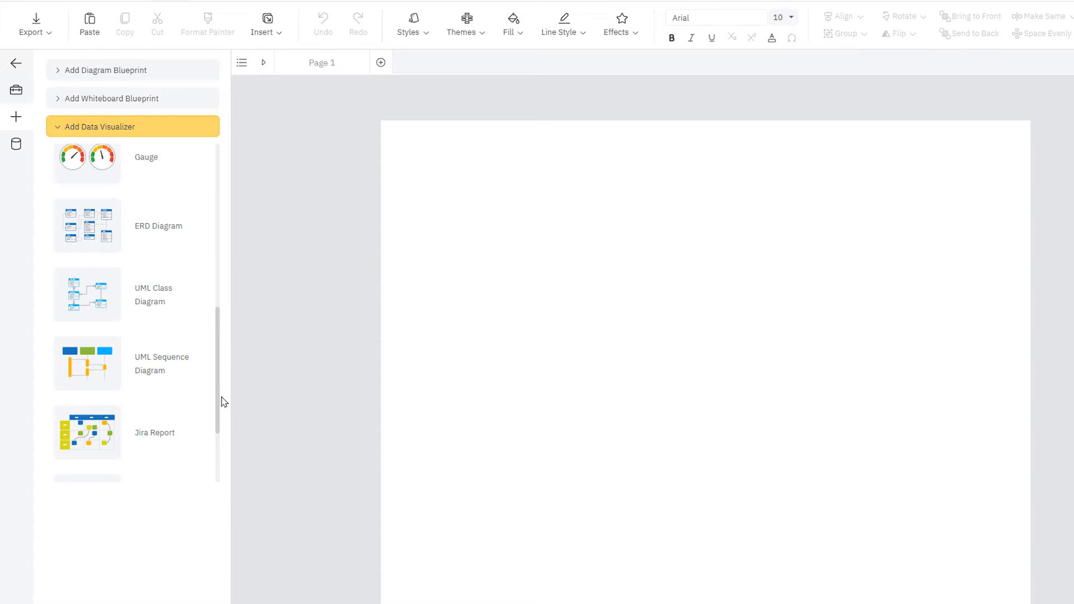
mouse_move(165, 225)
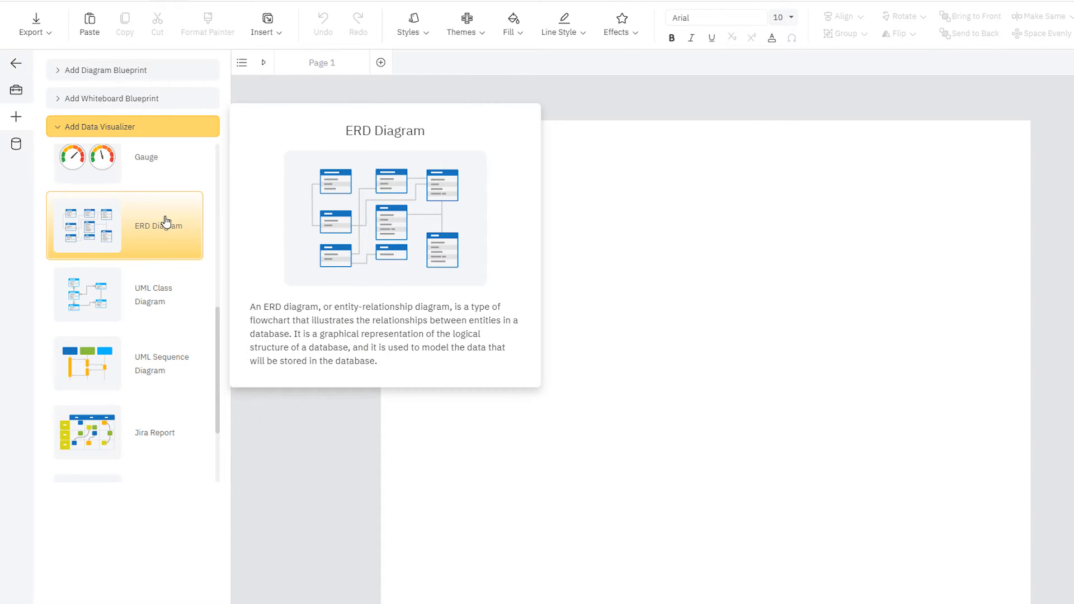
left_click(126, 224)
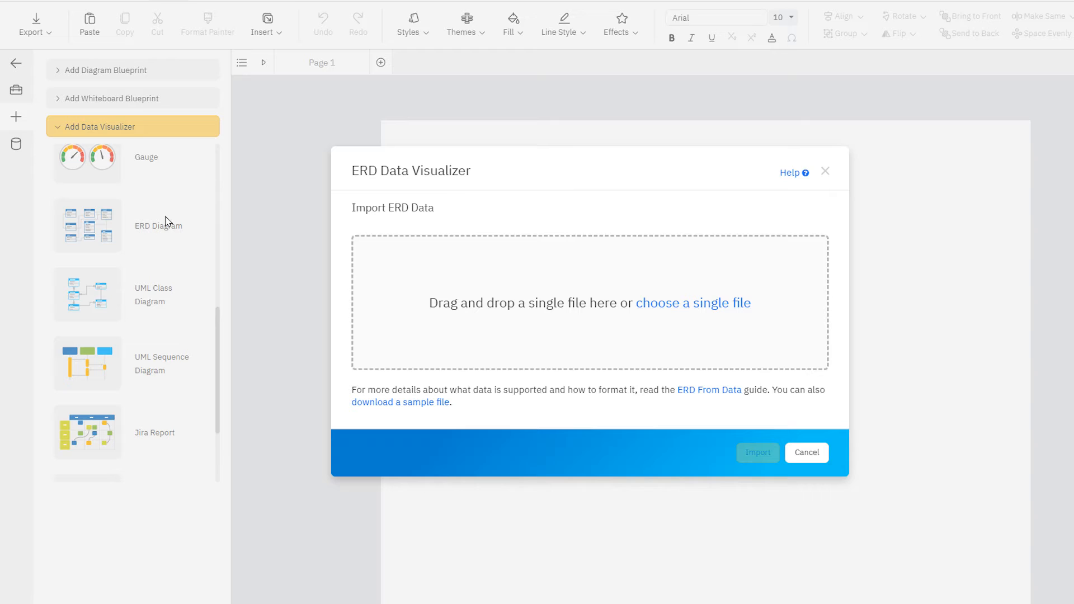
mouse_move(716, 310)
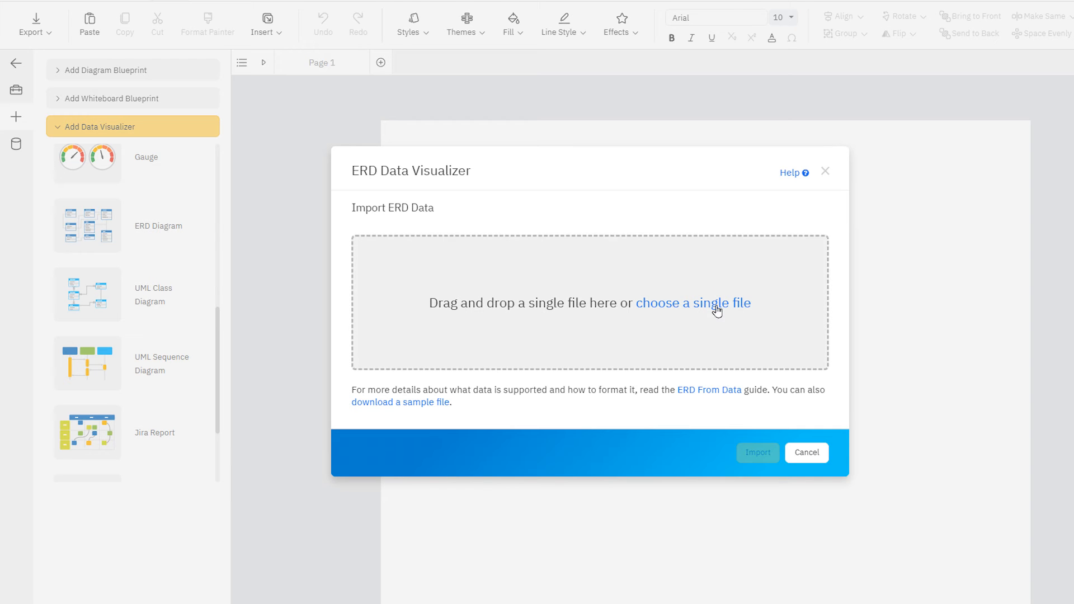
- Browse for a single data file to import and pick MySQL.CSV
left_click(693, 303)
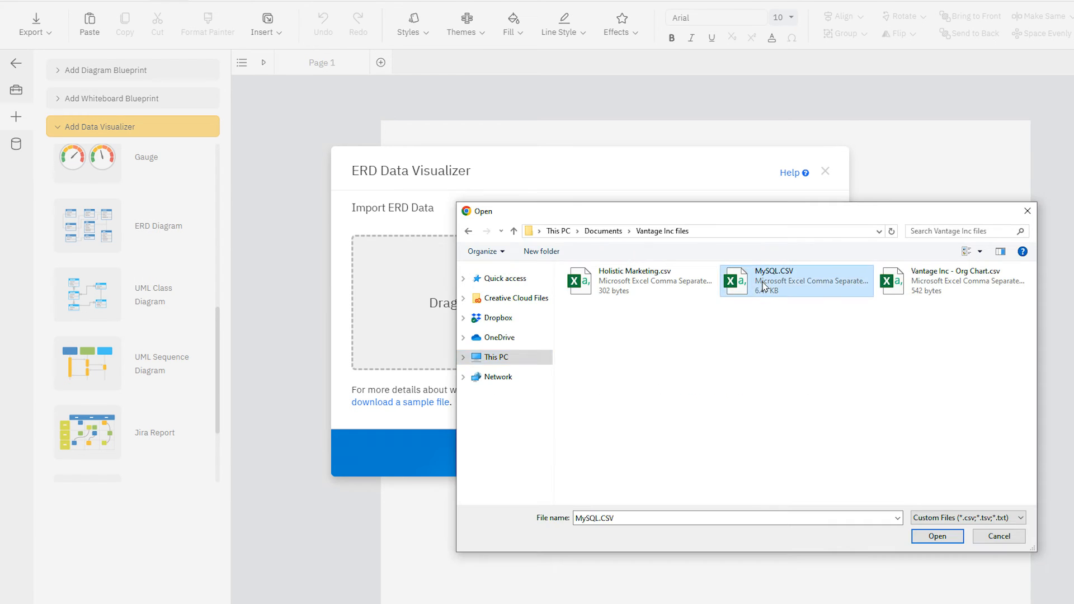
- Load MySQL.CSV, list its tables and tick store and payment so every table is included
left_click(936, 536)
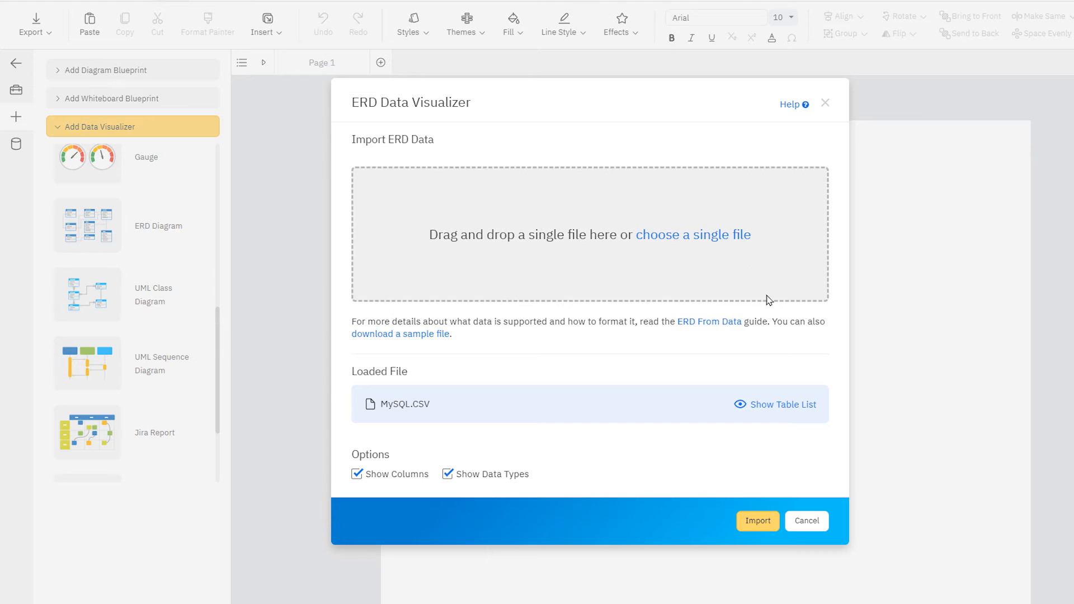
mouse_move(795, 408)
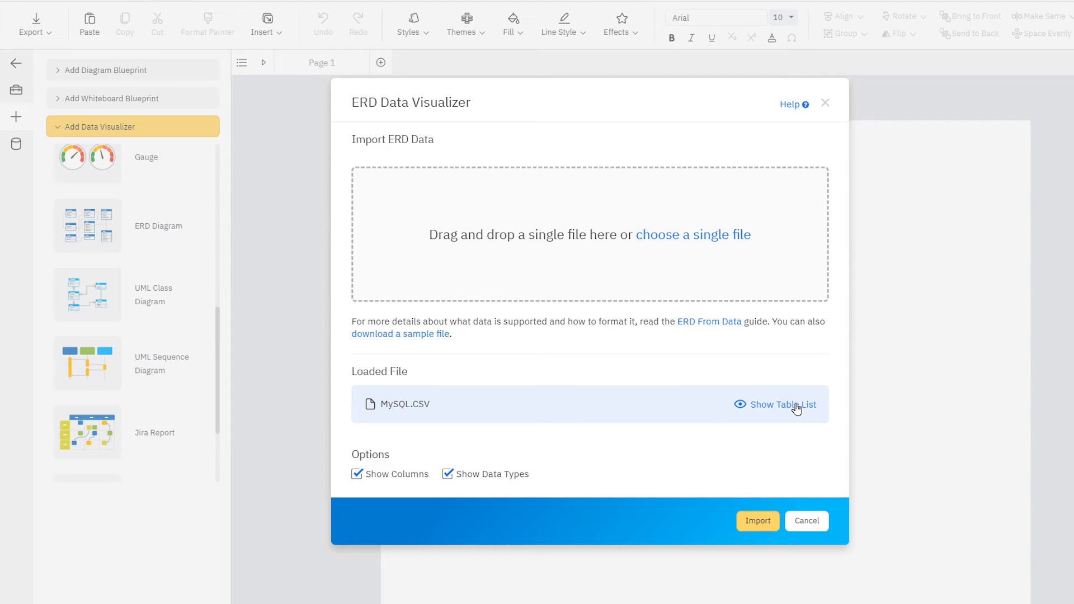
left_click(783, 404)
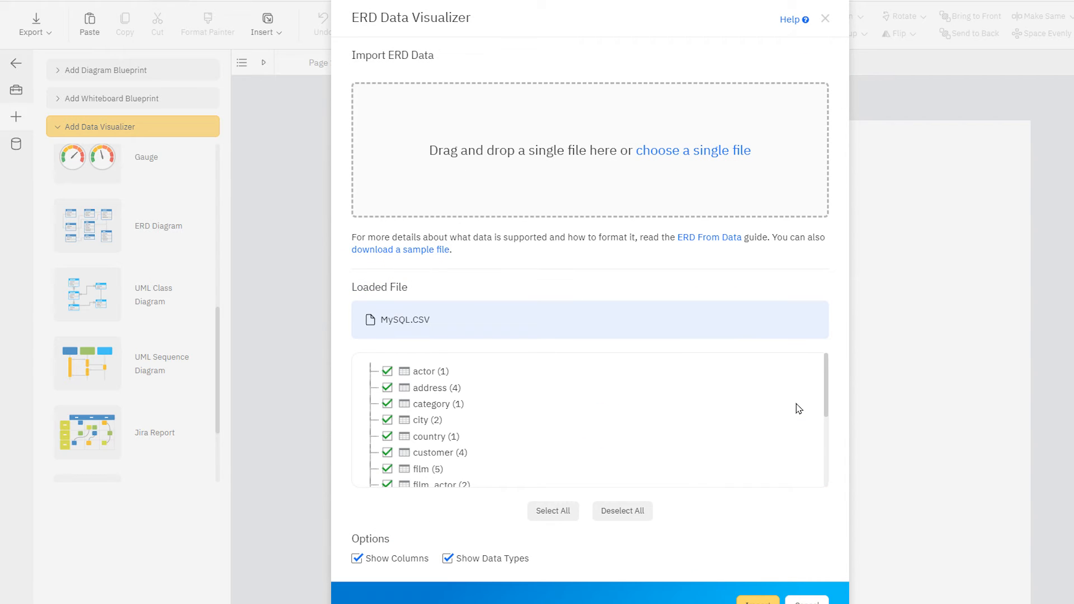
scroll("down", 3)
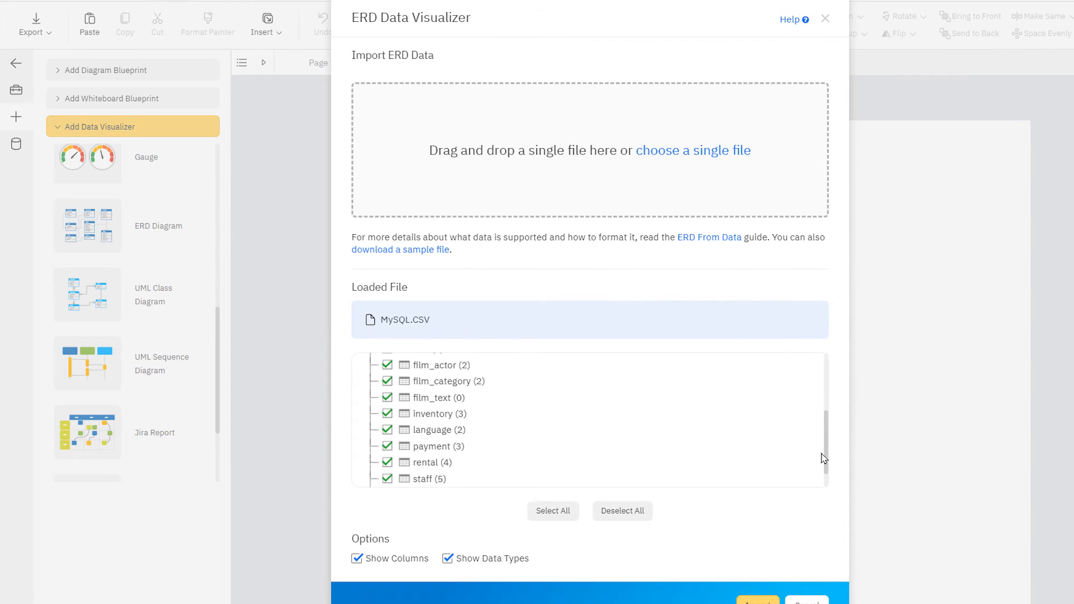
scroll("down", 3)
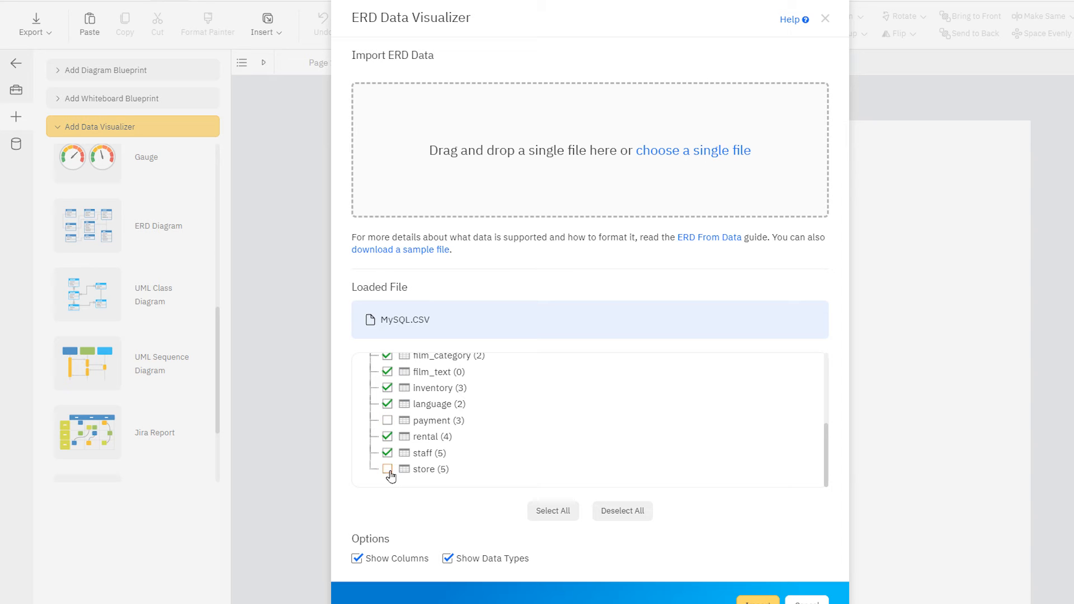
left_click(388, 469)
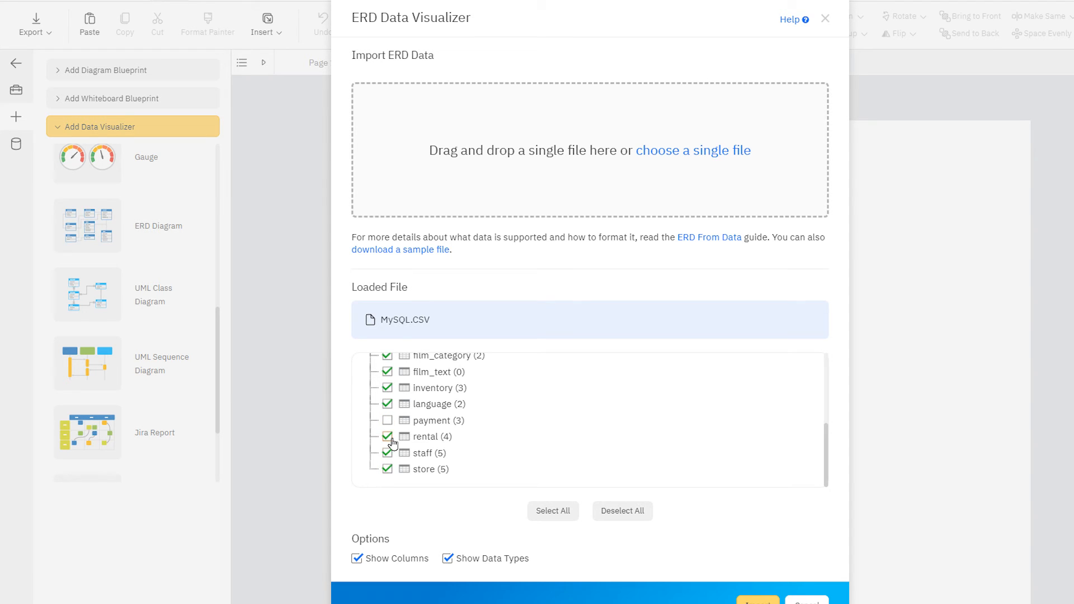
left_click(387, 420)
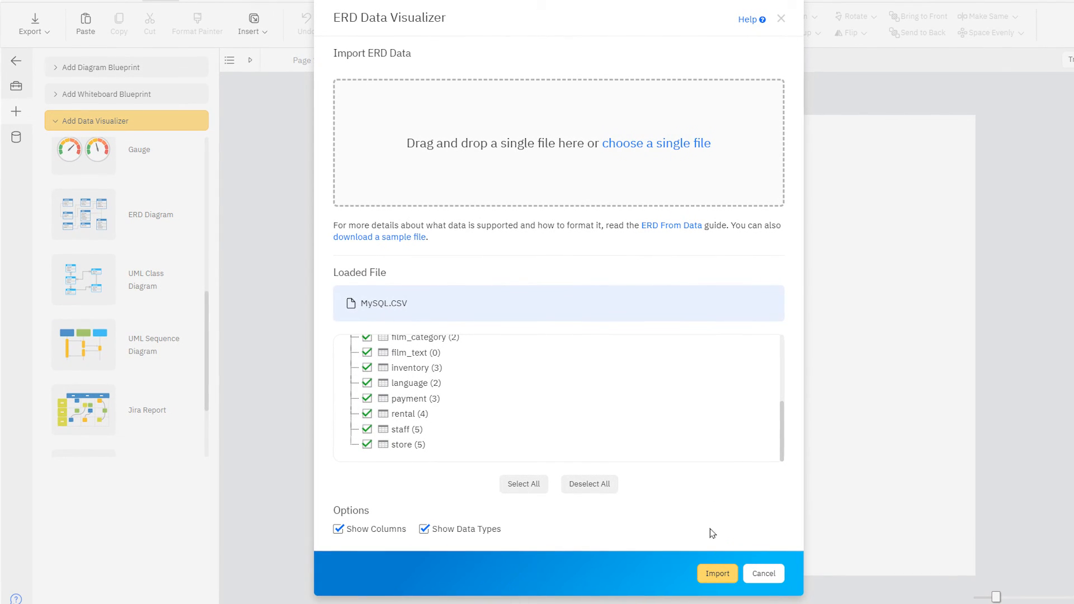
- Import the chosen tables to generate the ERD with columns, types and relationship lines
left_click(716, 573)
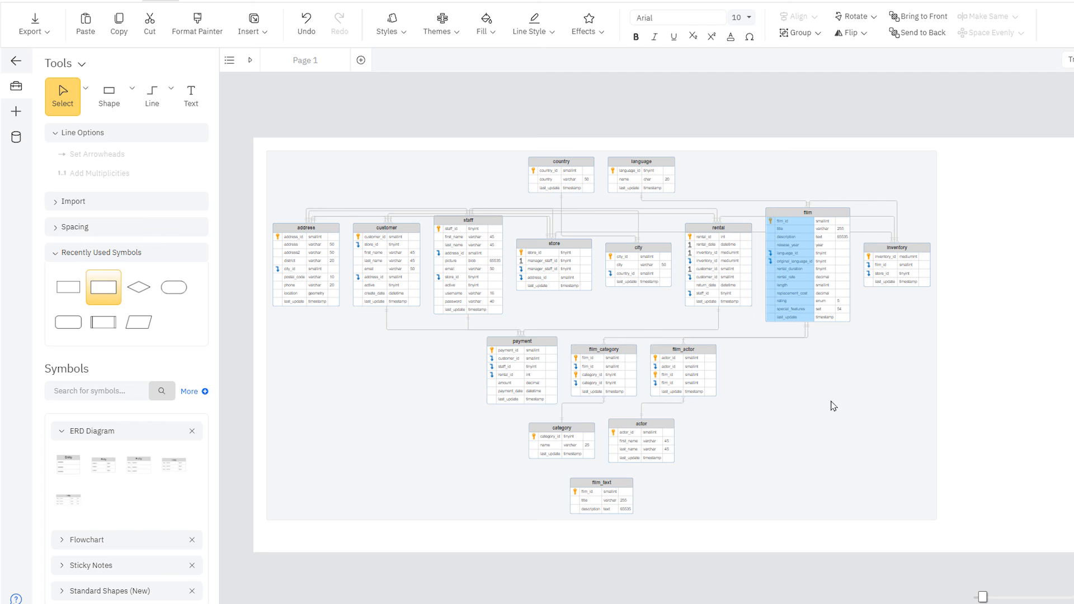
mouse_move(841, 423)
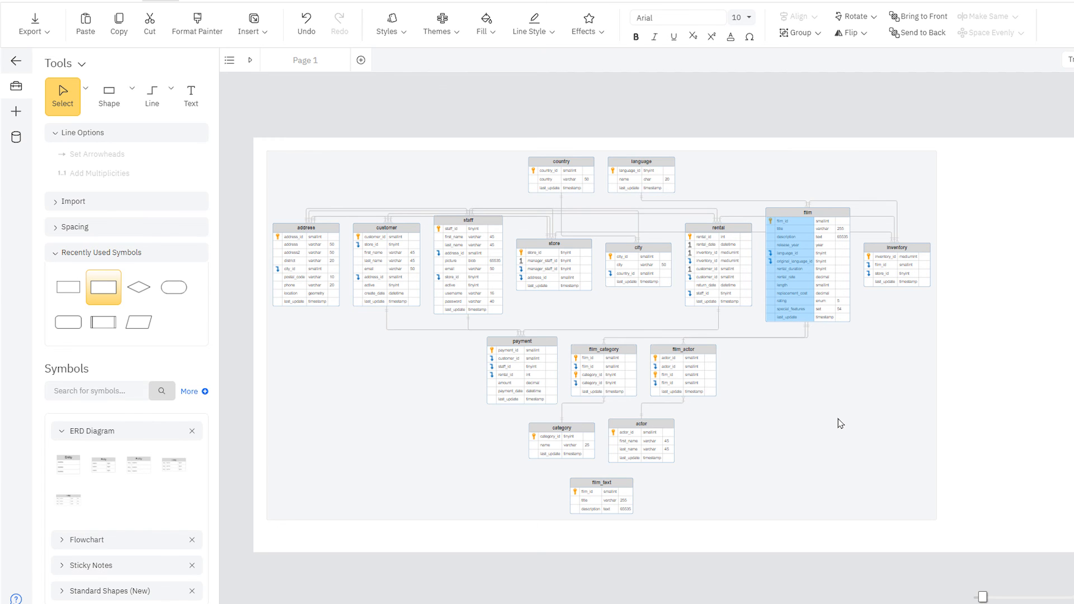